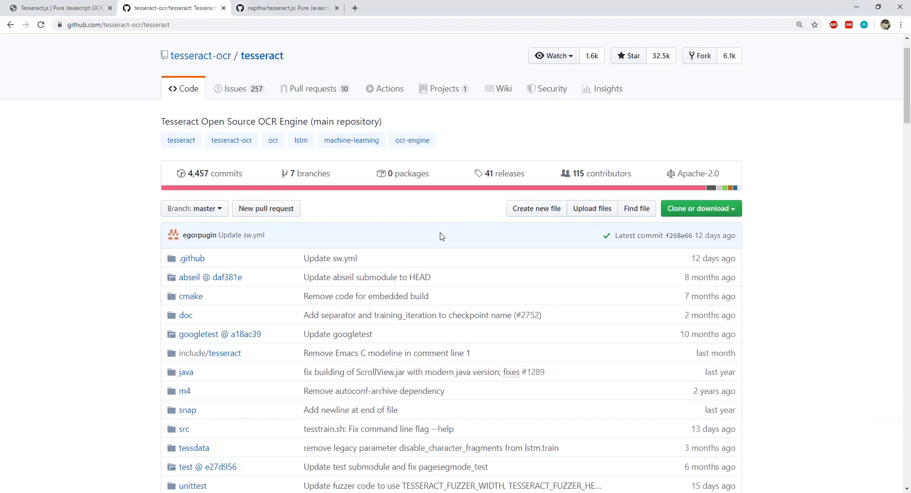
Read through the tesseract-ocr/tesseract README, then switch to the naptha/tesseract.js repository tab.
scroll(down, 3)
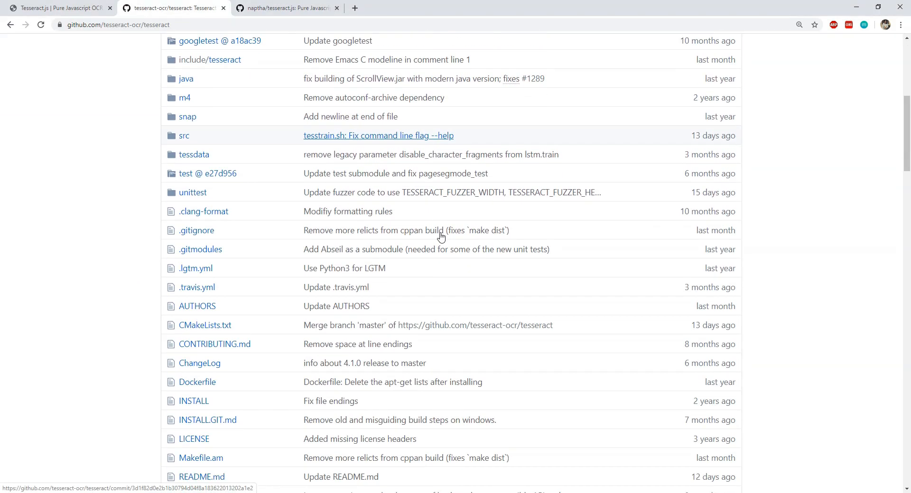
scroll(down, 3)
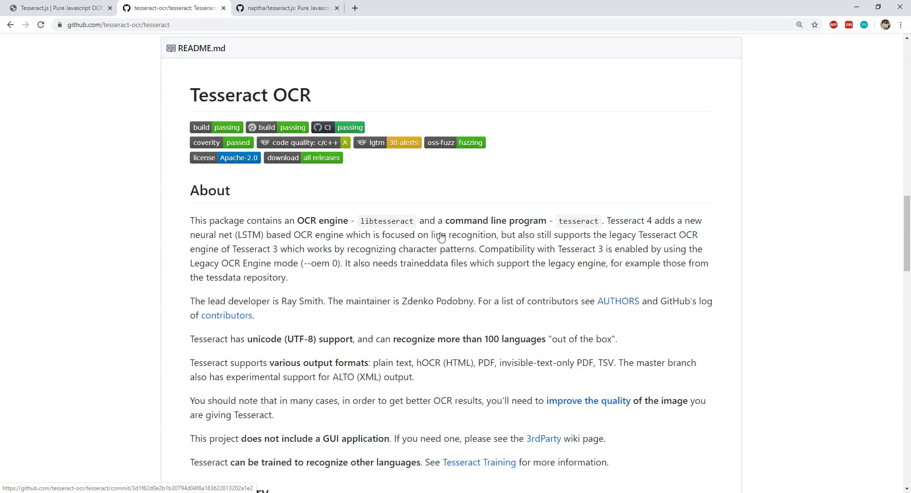
scroll(down, 3)
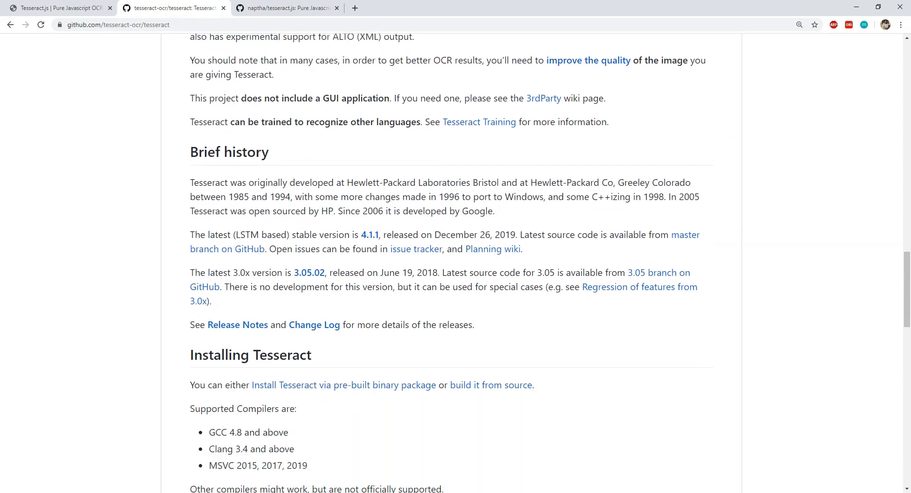
scroll(down, 3)
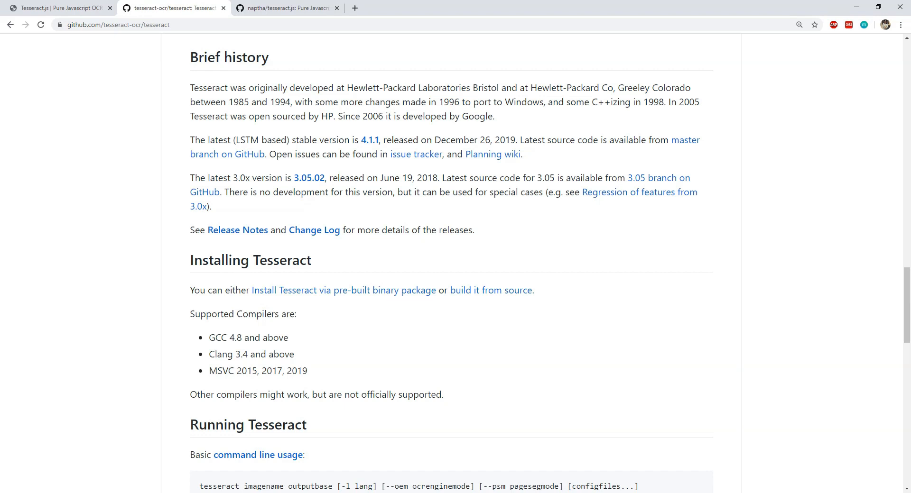
click(284, 8)
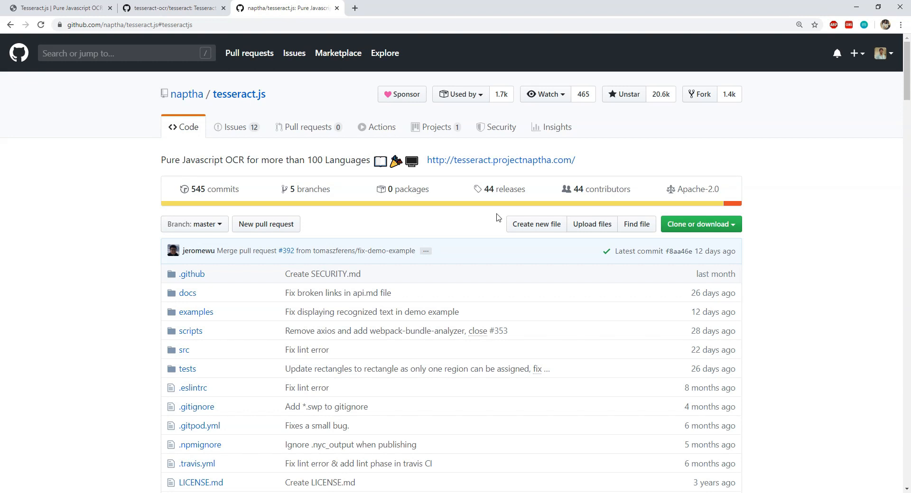
mouse_move(477, 219)
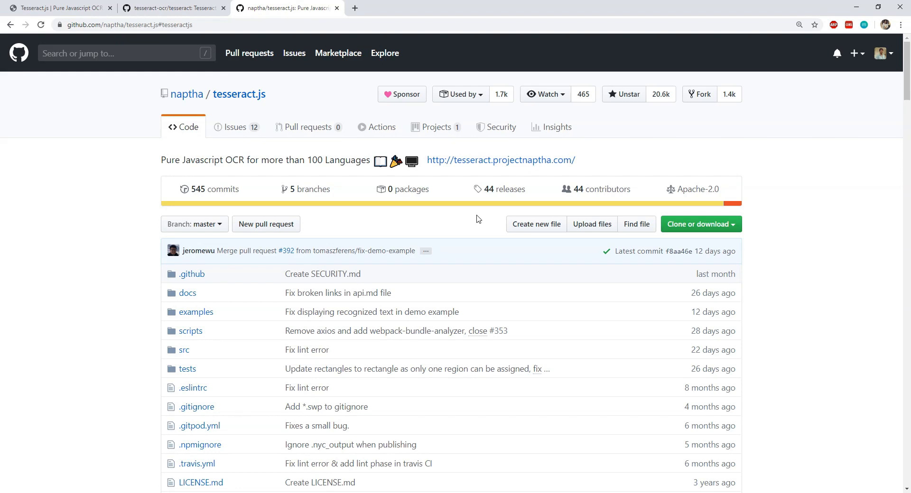
scroll(down, 3)
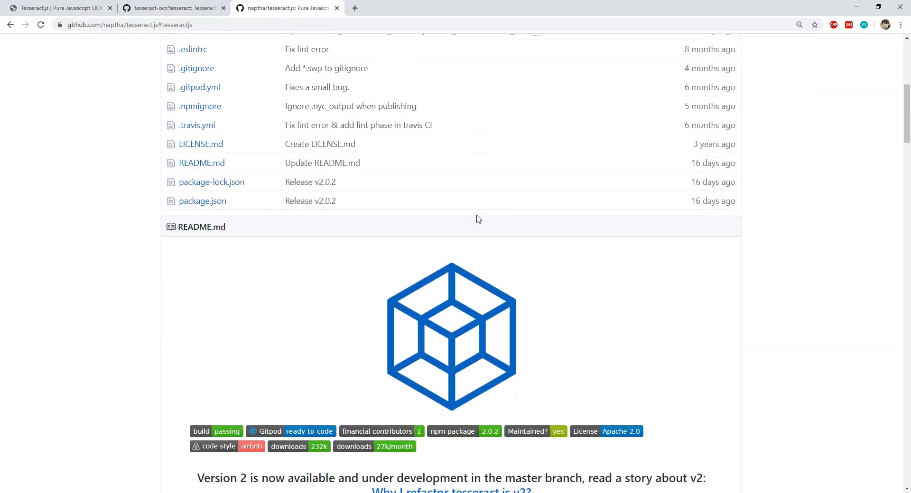
scroll(down, 3)
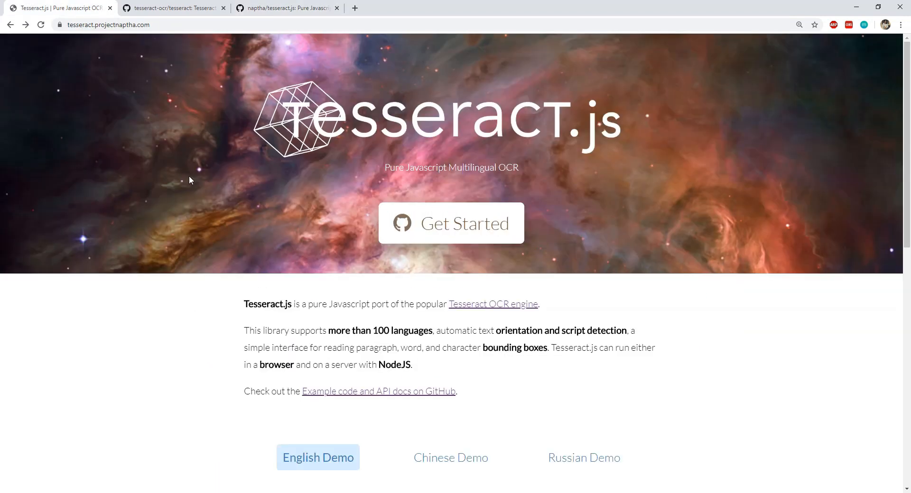
mouse_move(224, 219)
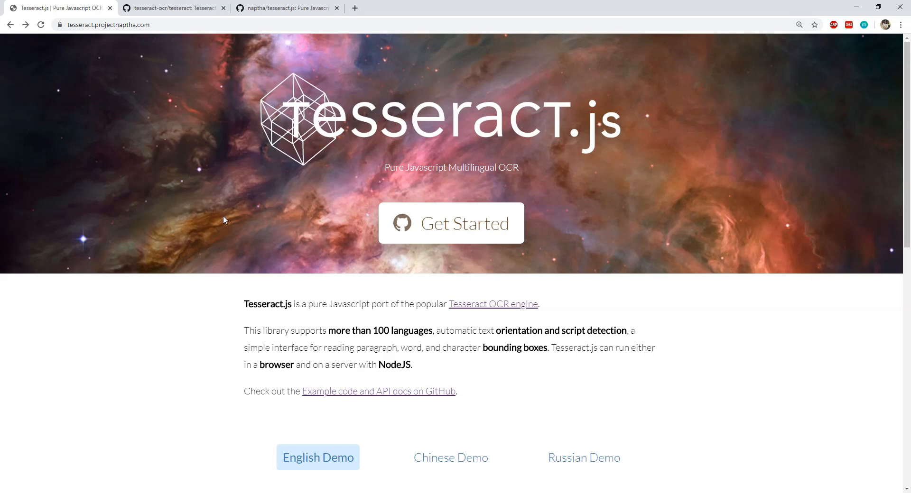
View the English OCR demo, then go to the tesseract.js README via 'Actually Get Started'.
scroll(down, 3)
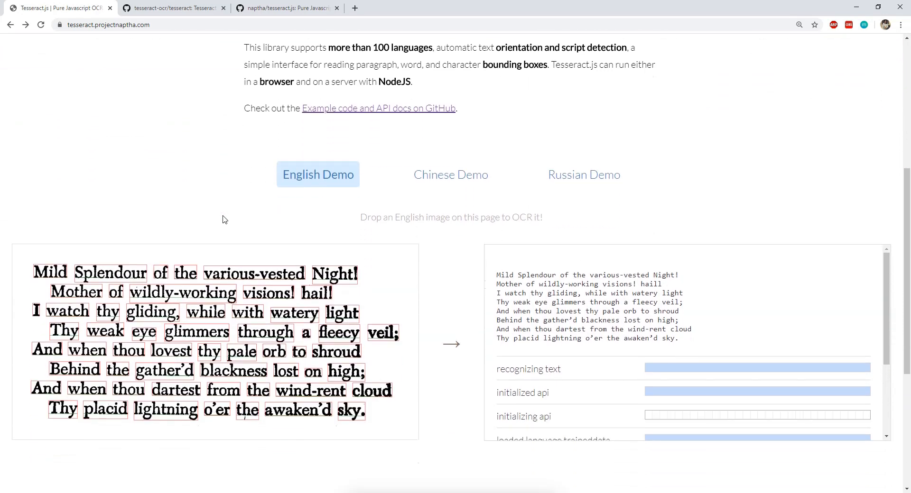
scroll(down, 3)
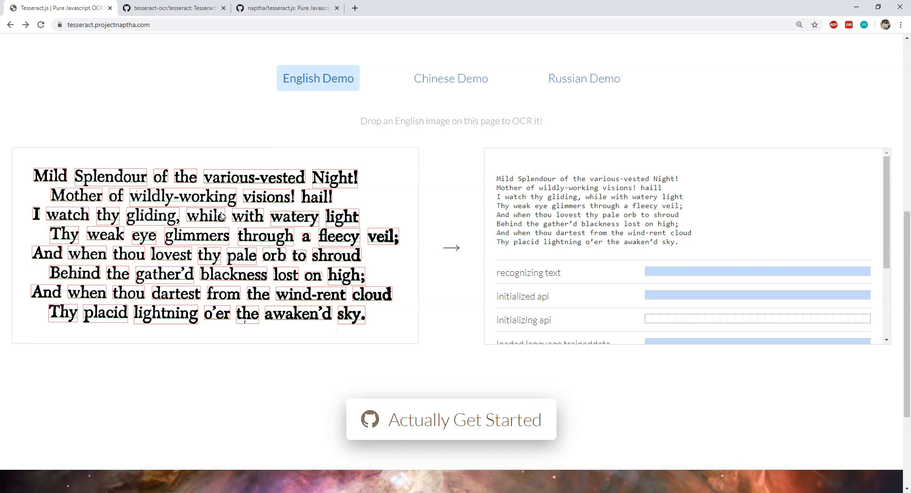
click(284, 7)
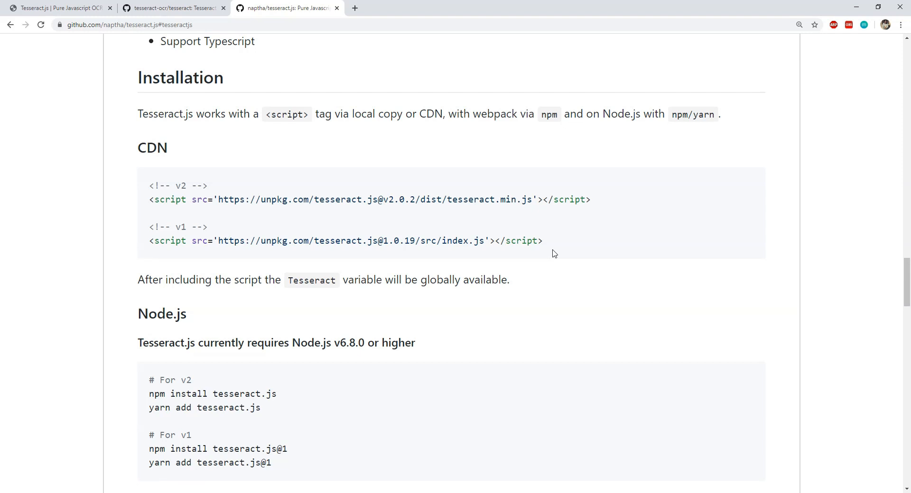
scroll(up, 3)
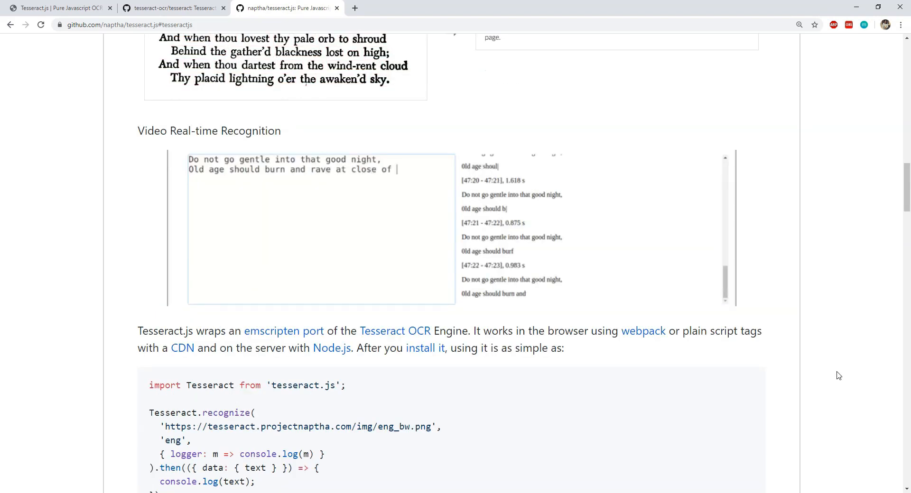
scroll(down, 3)
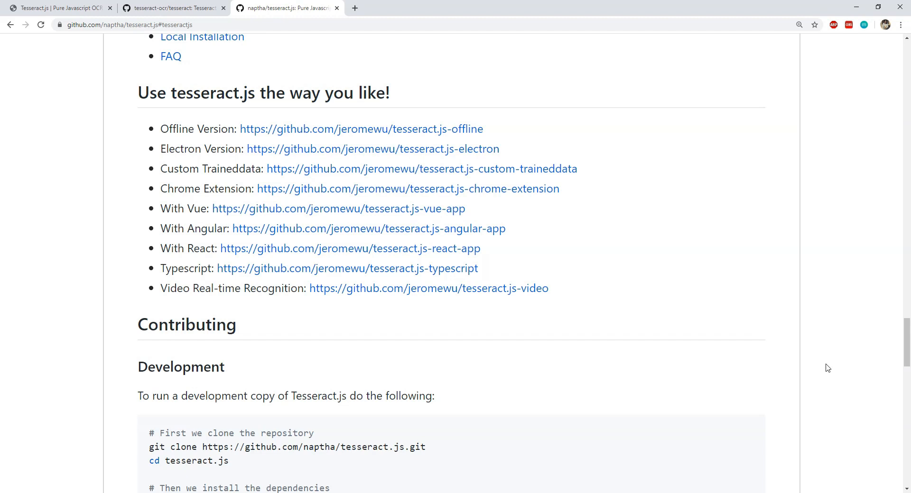
Switch to Microsoft Paint and drag a text box on the blank canvas.
key(alt+tab)
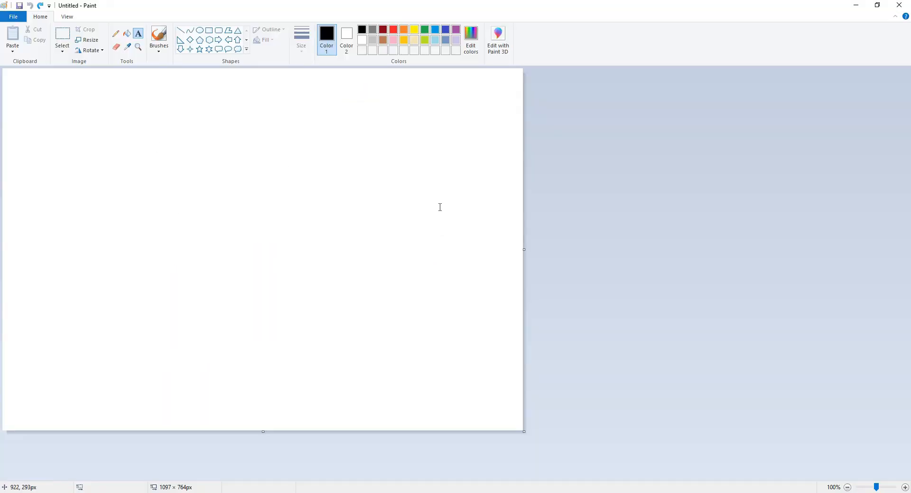
mouse_move(101, 120)
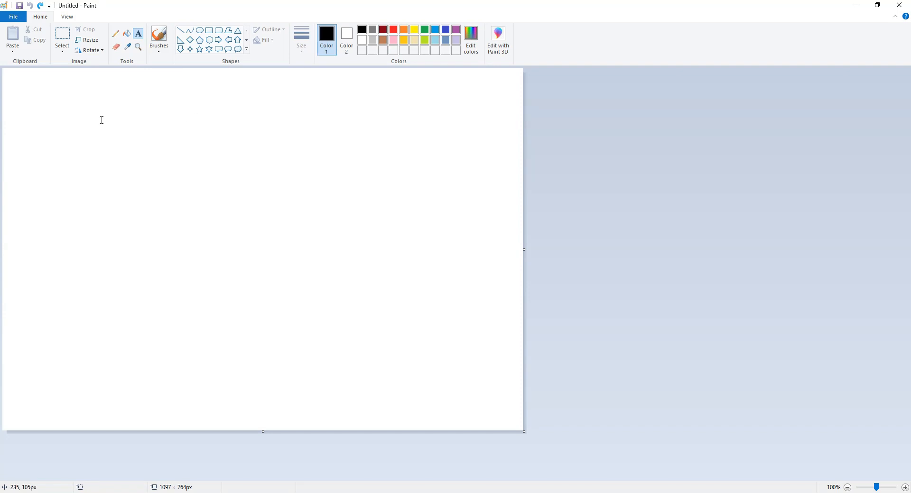
drag(68, 121, 254, 148)
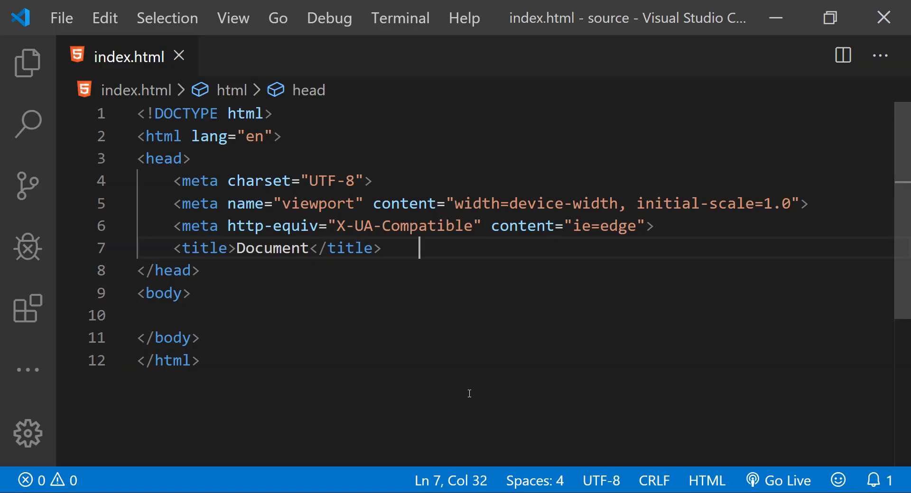
key(Enter)
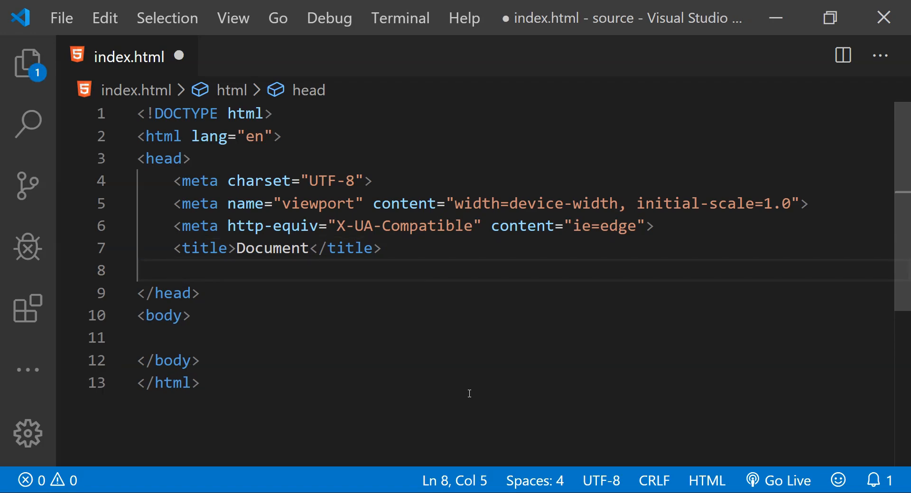
text(<script src='https://unpkg.com/tesseract.js@v2.0.2/dist/tesseract.min.js'></script>)
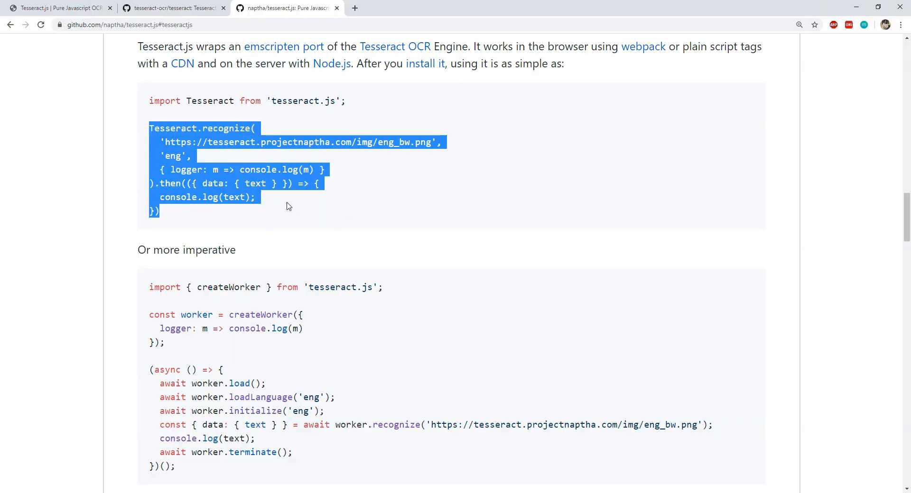
mouse_move(266, 162)
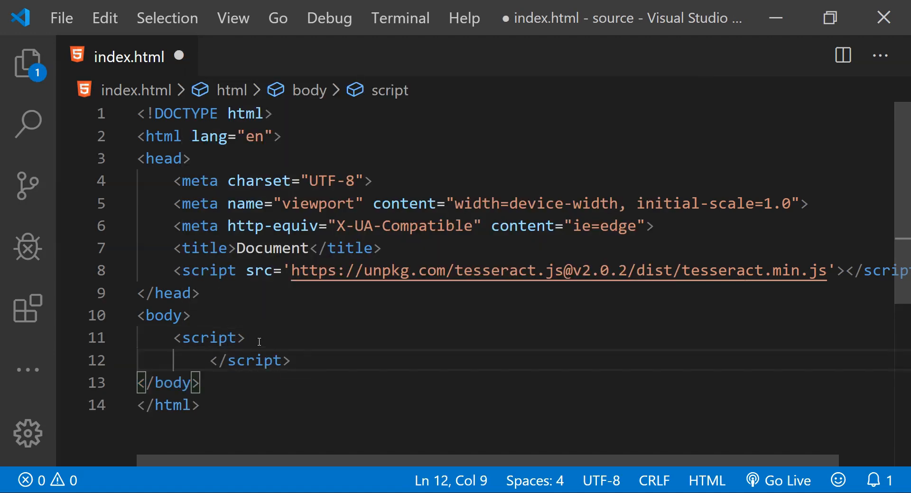
Paste the Tesseract.recognize example into the body script using 'imagetext.png', and save.
key(Enter)
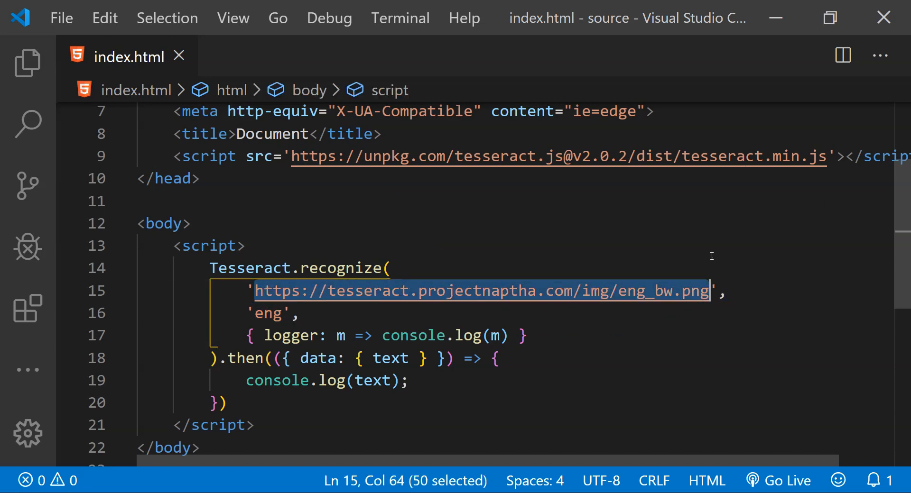
key(Delete)
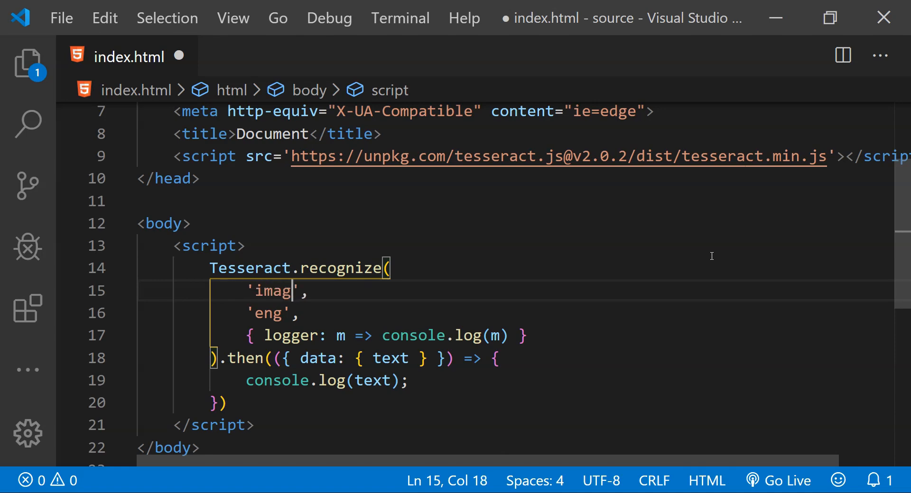
text(etext.png)
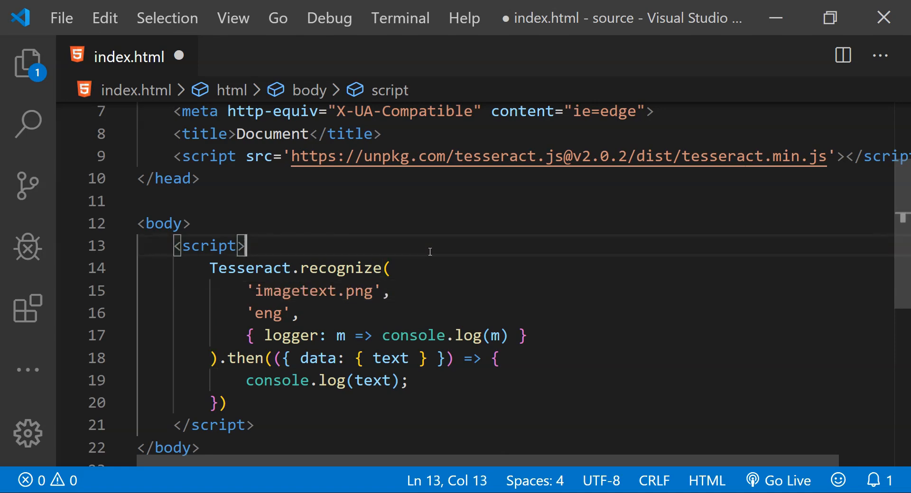
mouse_move(435, 278)
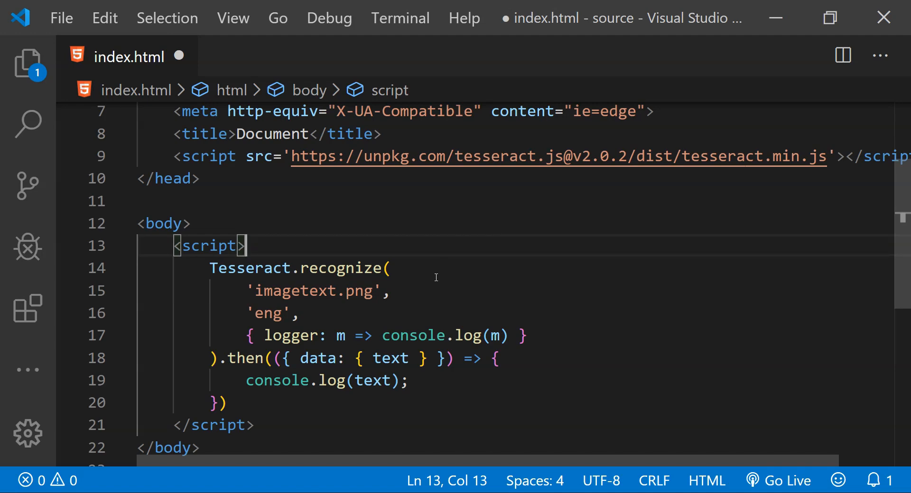
mouse_move(420, 388)
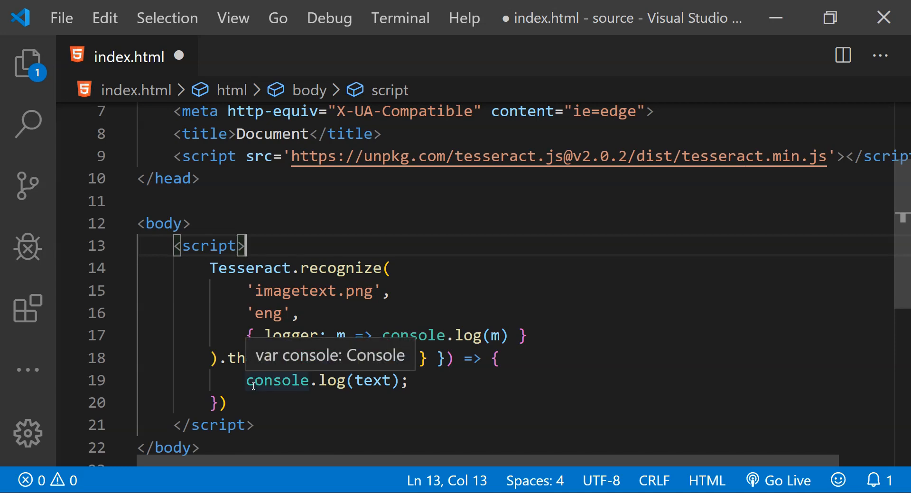
click(434, 291)
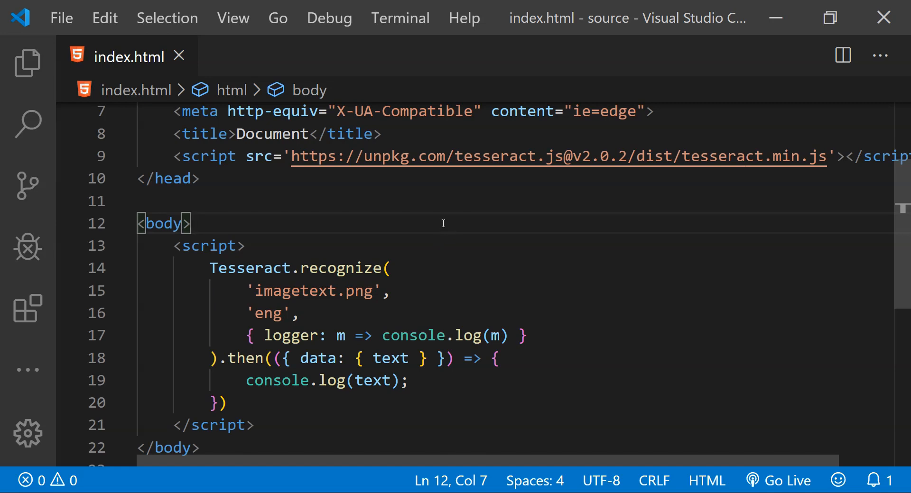
Open index.html with Live Server from the editor's context menu.
right_click(442, 224)
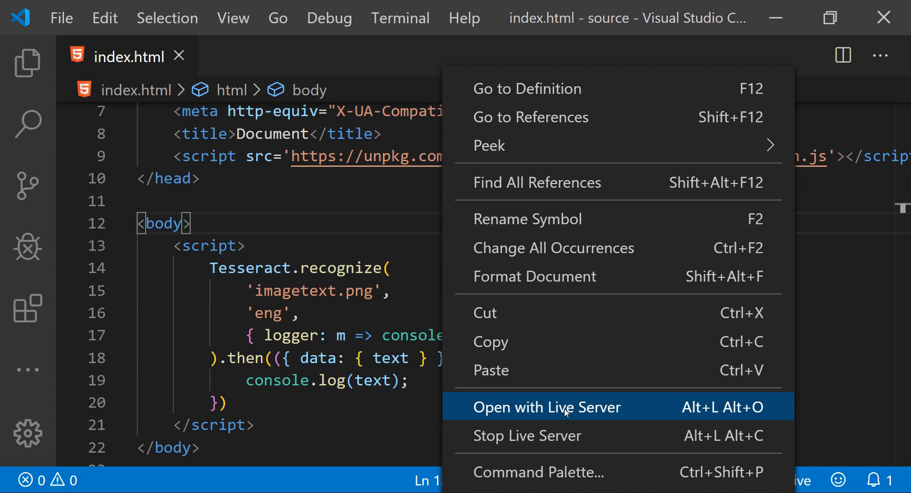
click(545, 408)
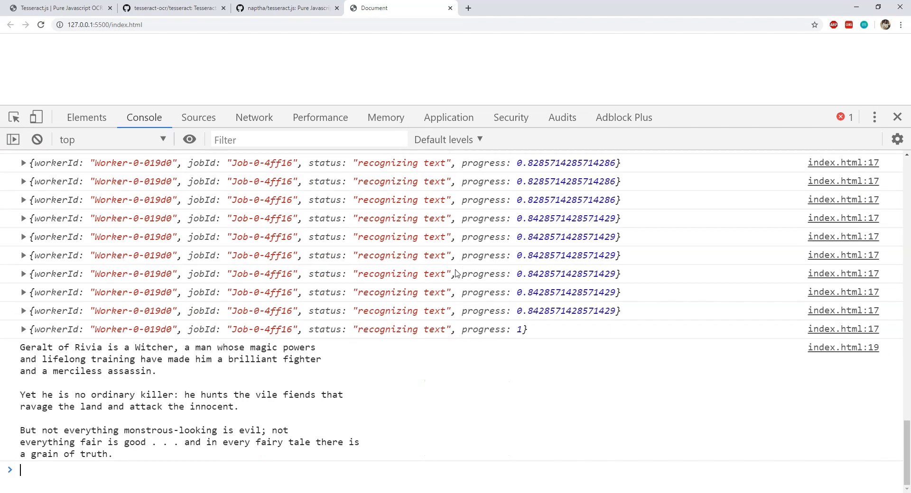
mouse_move(372, 305)
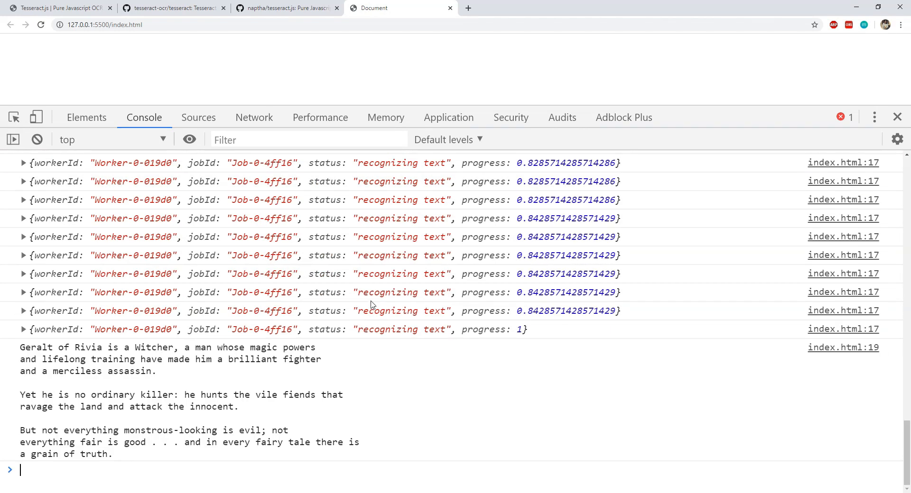
mouse_move(144, 426)
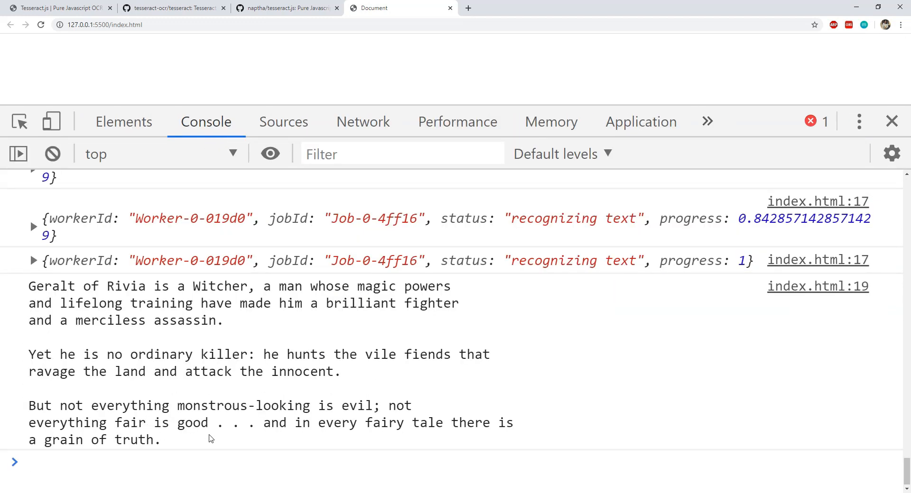
mouse_move(276, 414)
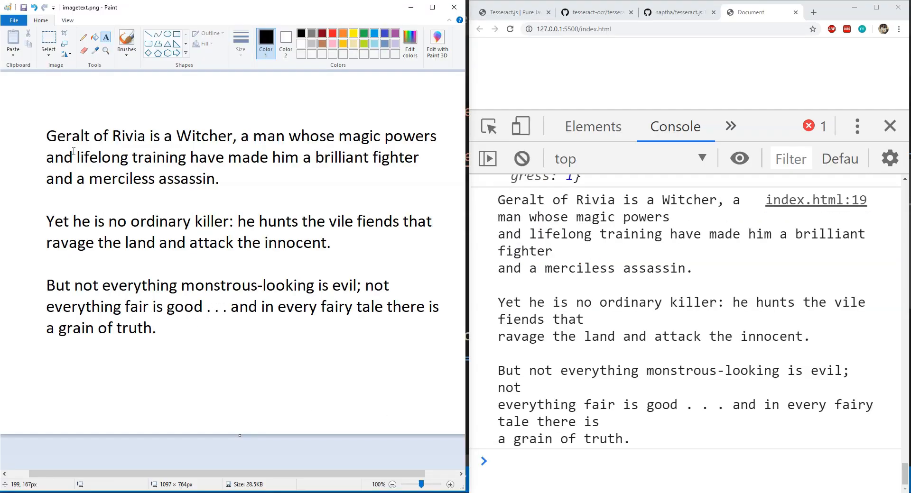
mouse_move(552, 295)
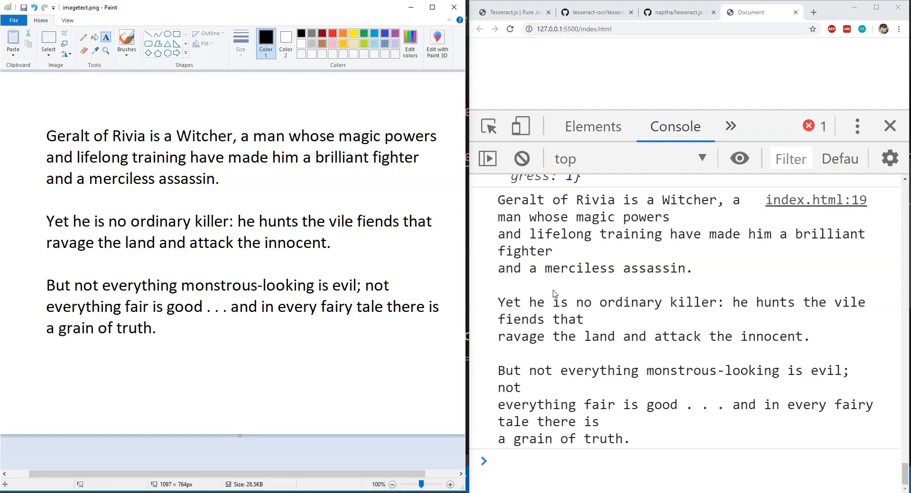